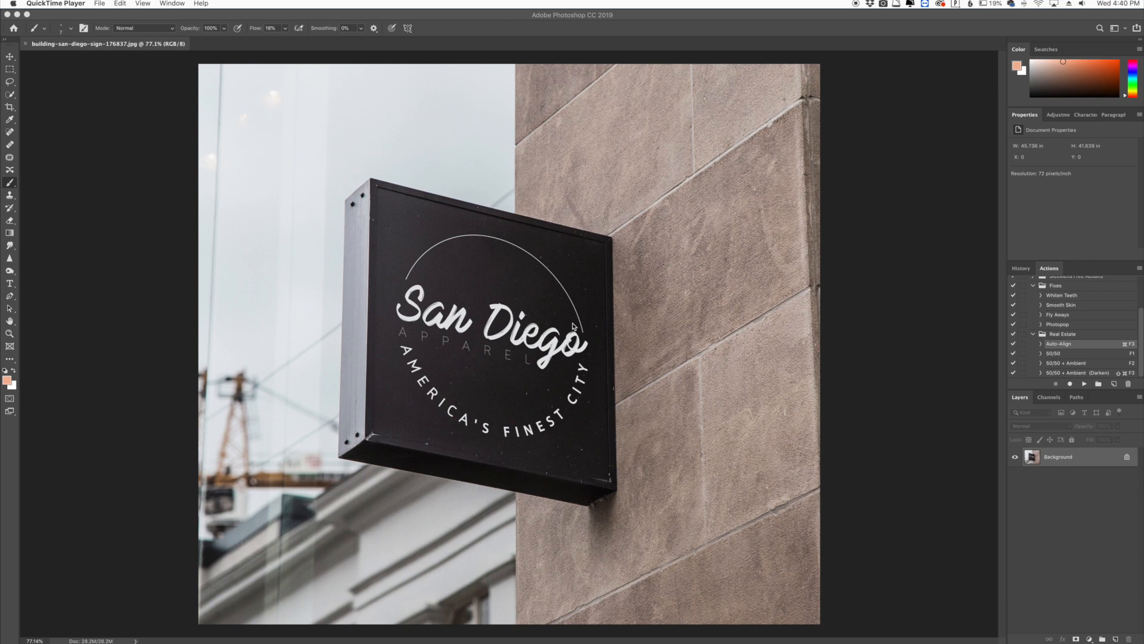
mouse_move(271, 345)
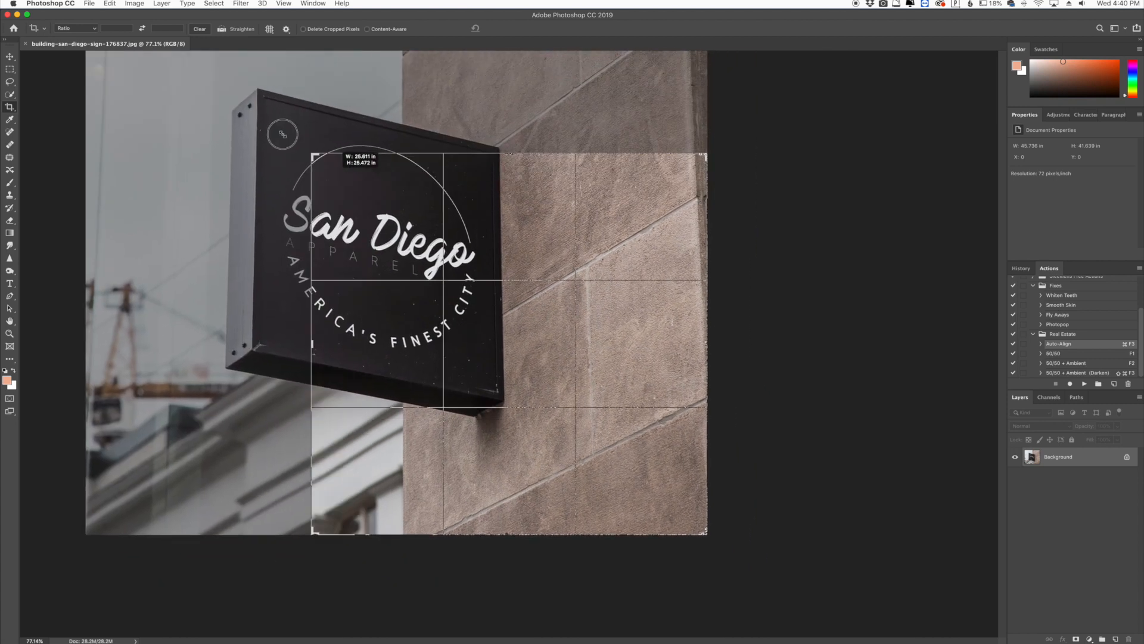
Abandon the trial square crop and activate the Perspective Crop Tool from the Crop flyout
drag(311, 155, 237, 118)
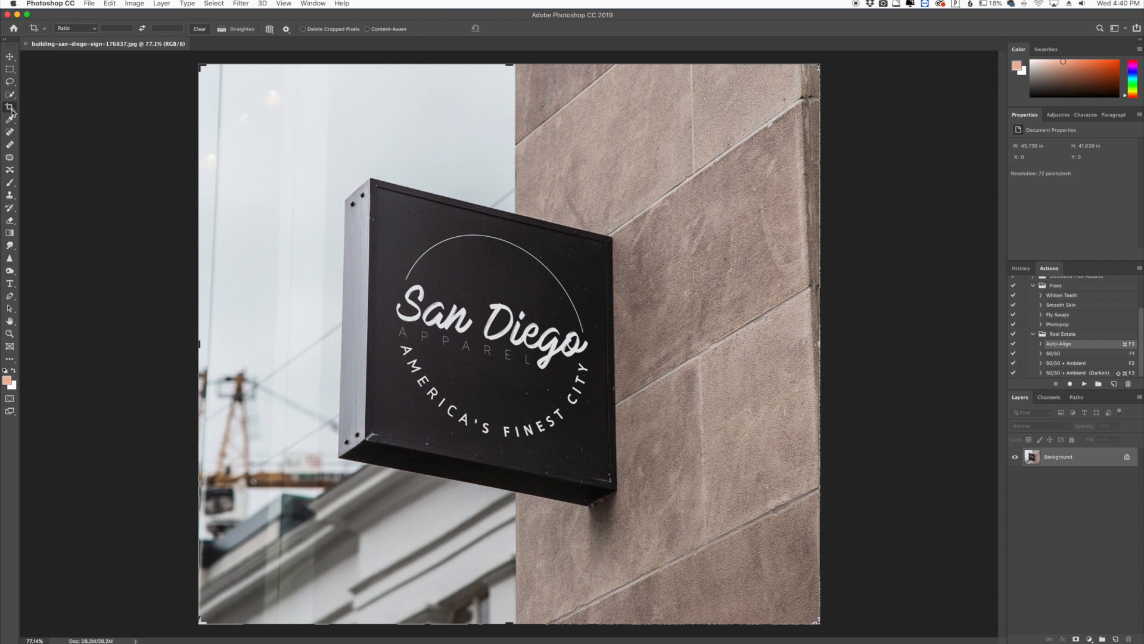
mouse_move(521, 388)
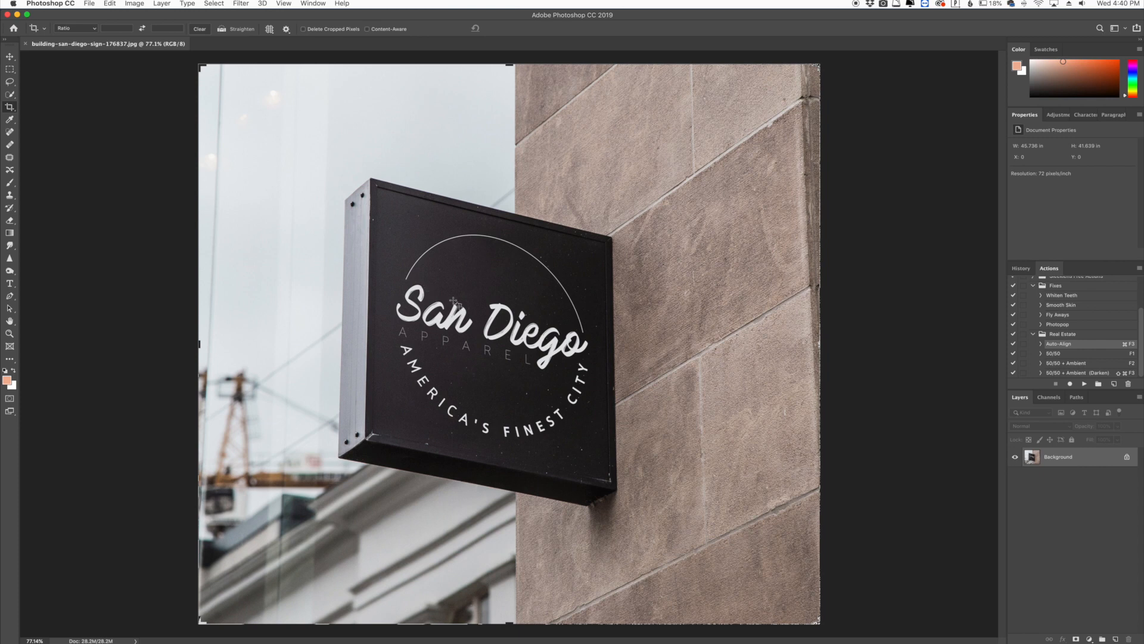
mouse_move(440, 236)
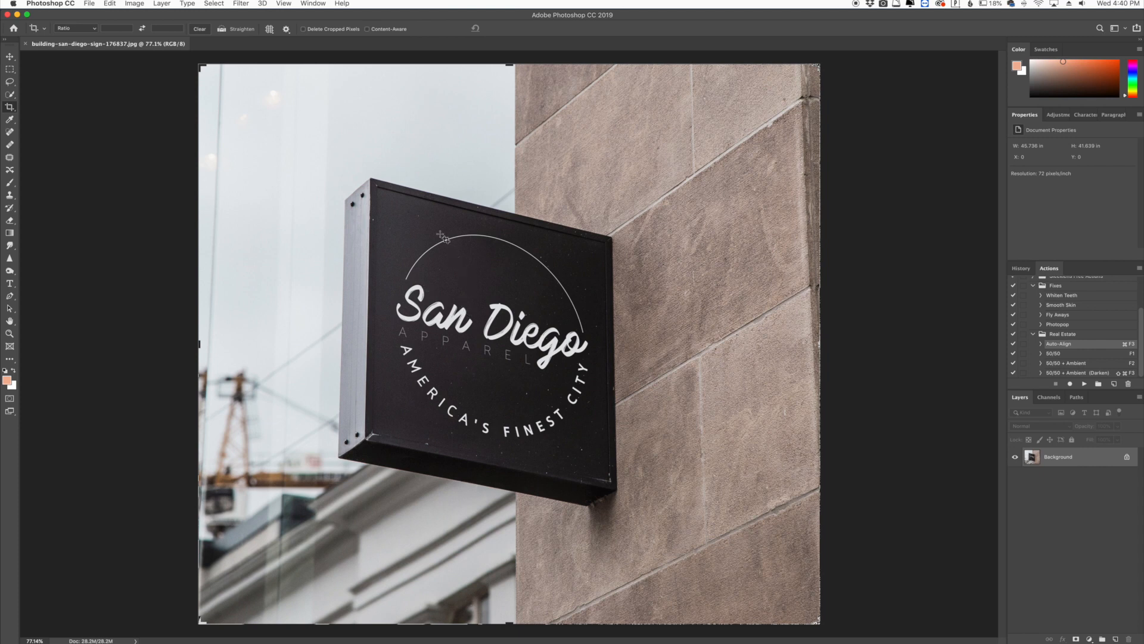
mouse_move(438, 350)
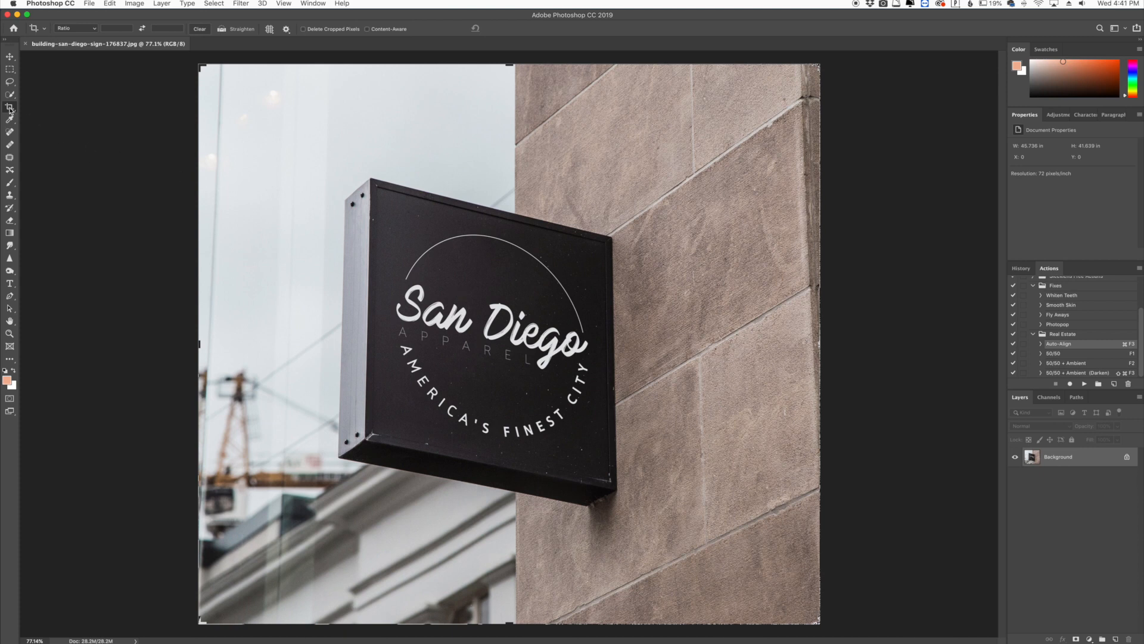
mouse_move(9, 108)
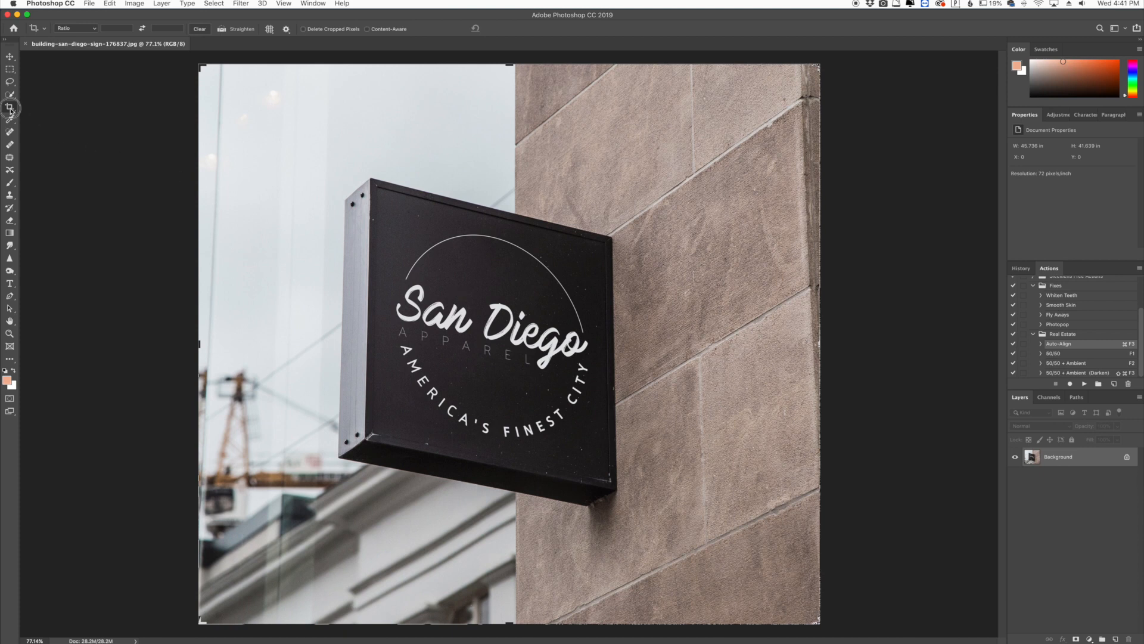
click(11, 107)
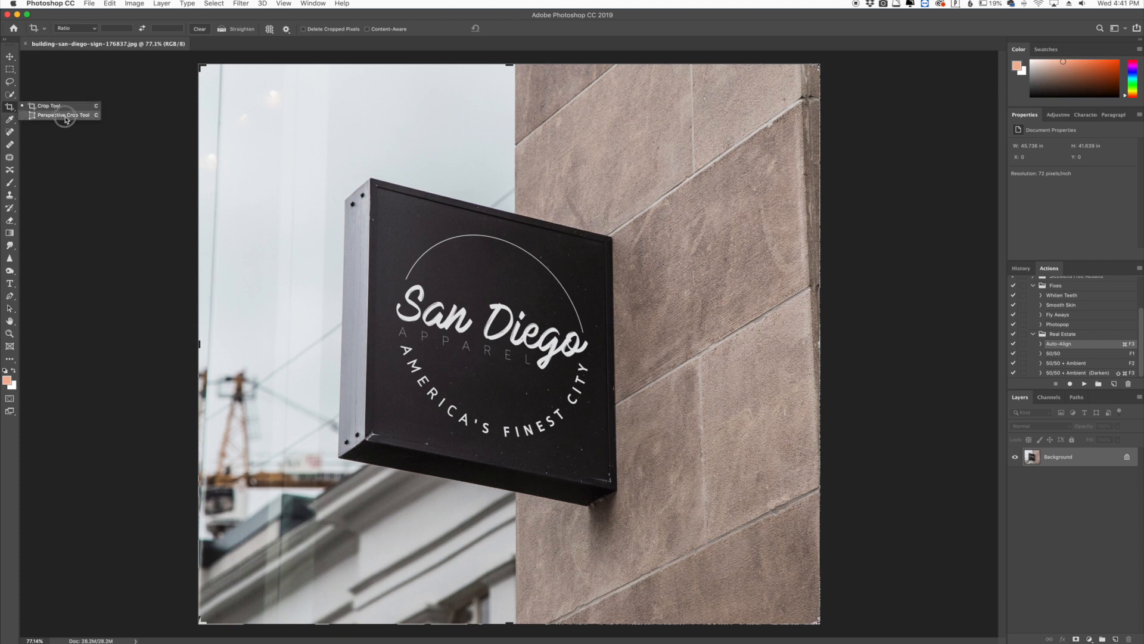
click(64, 114)
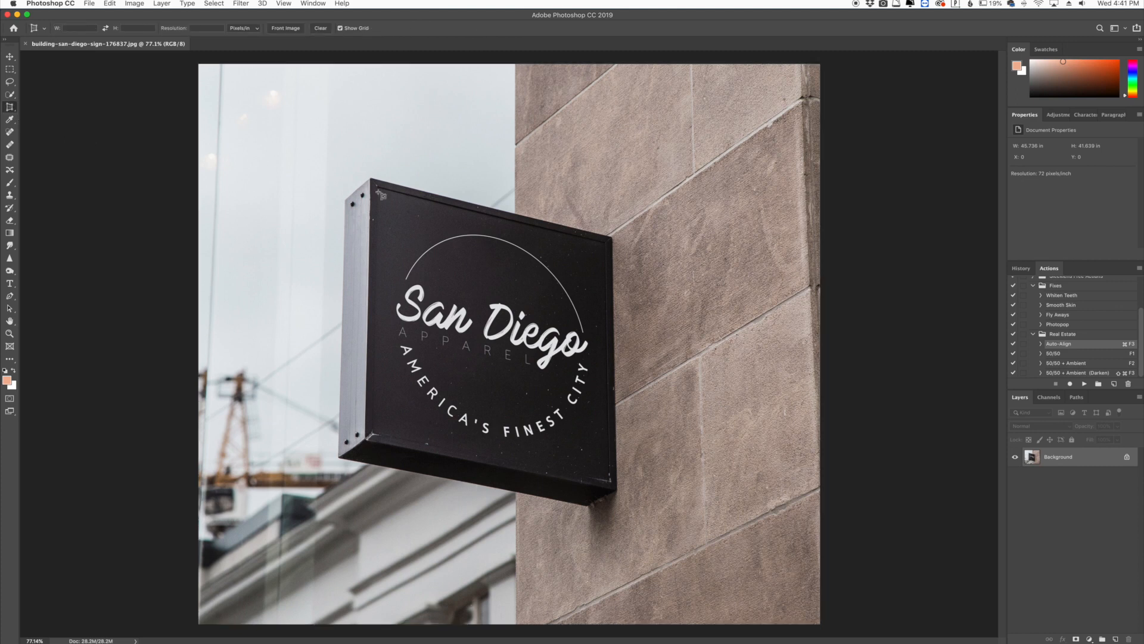
mouse_move(381, 196)
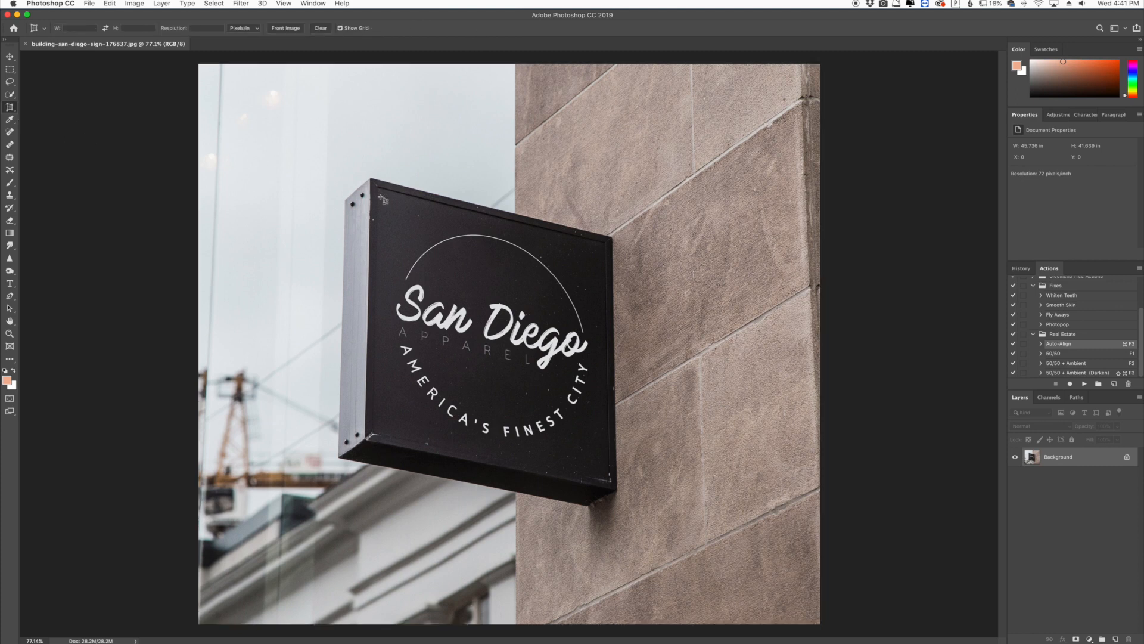
mouse_move(381, 194)
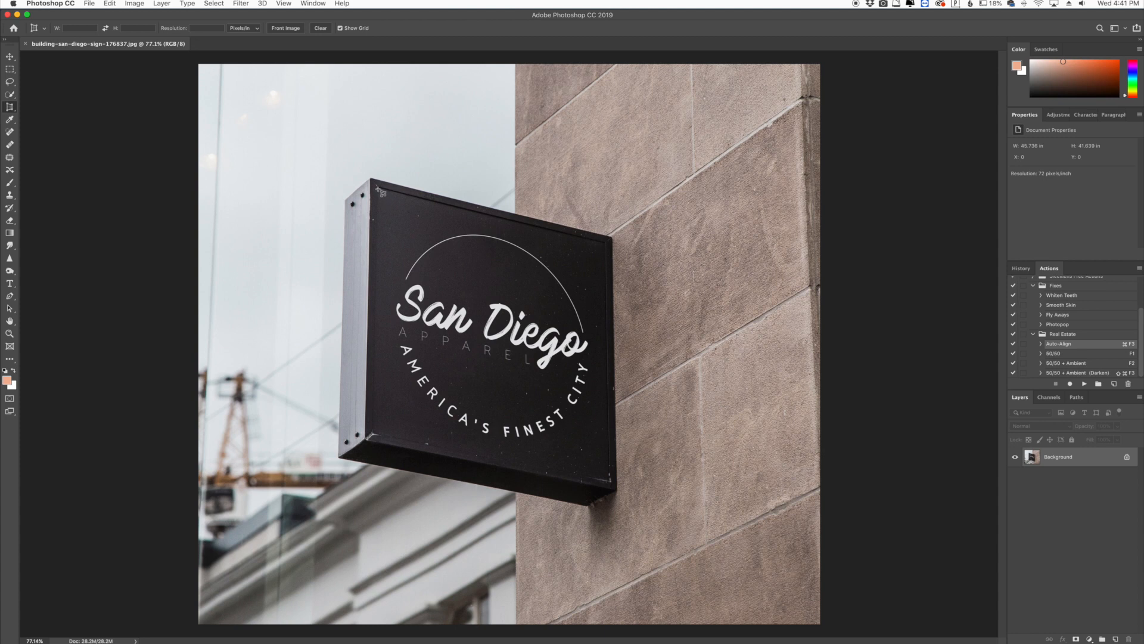
Drag a perspective crop grid over the front face of the San Diego Apparel sign
drag(376, 191, 598, 467)
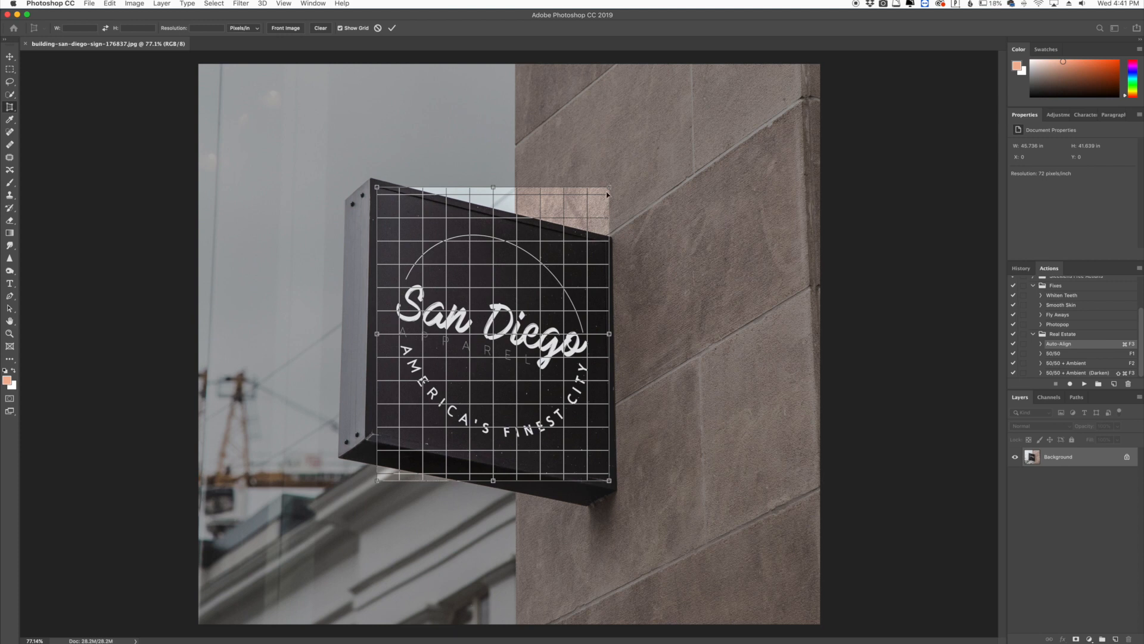
mouse_move(609, 189)
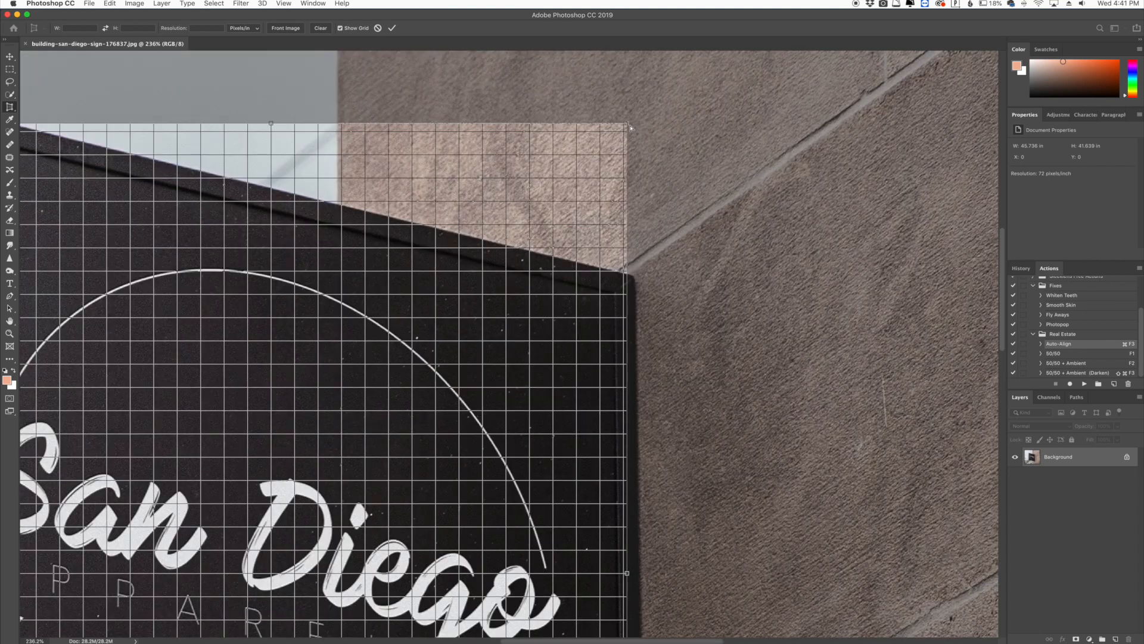
drag(630, 129, 615, 293)
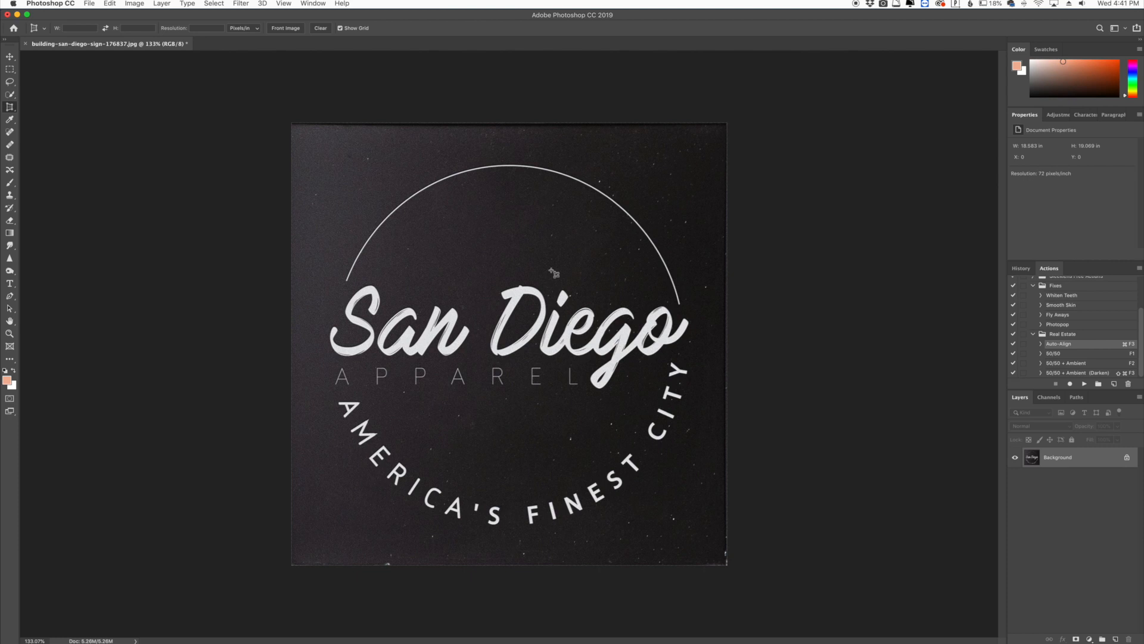
mouse_move(552, 270)
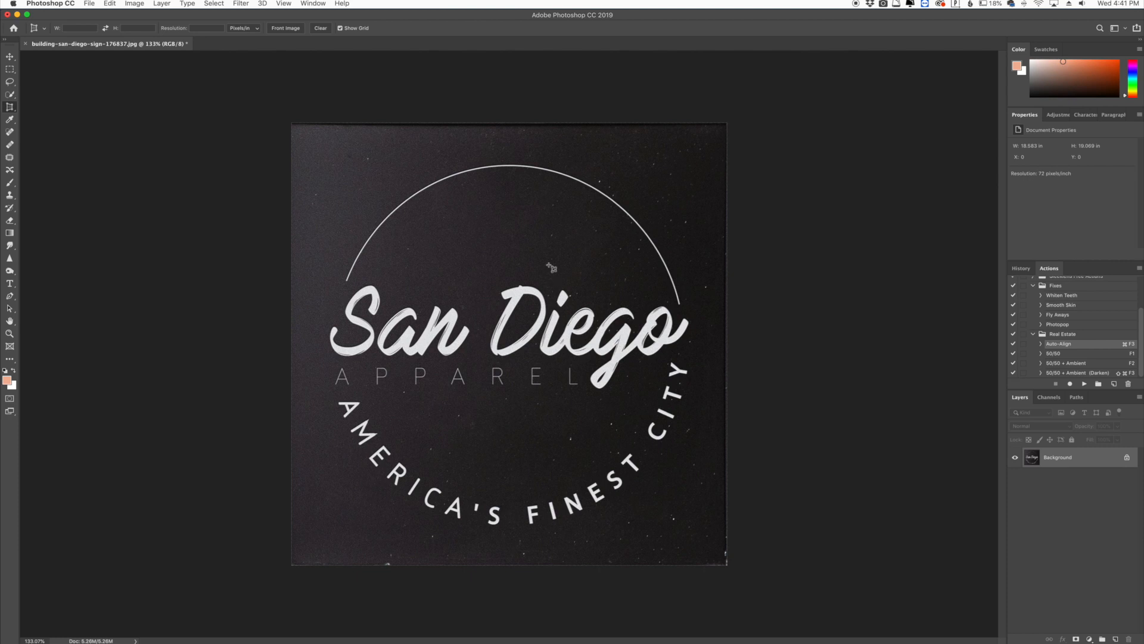
mouse_move(600, 131)
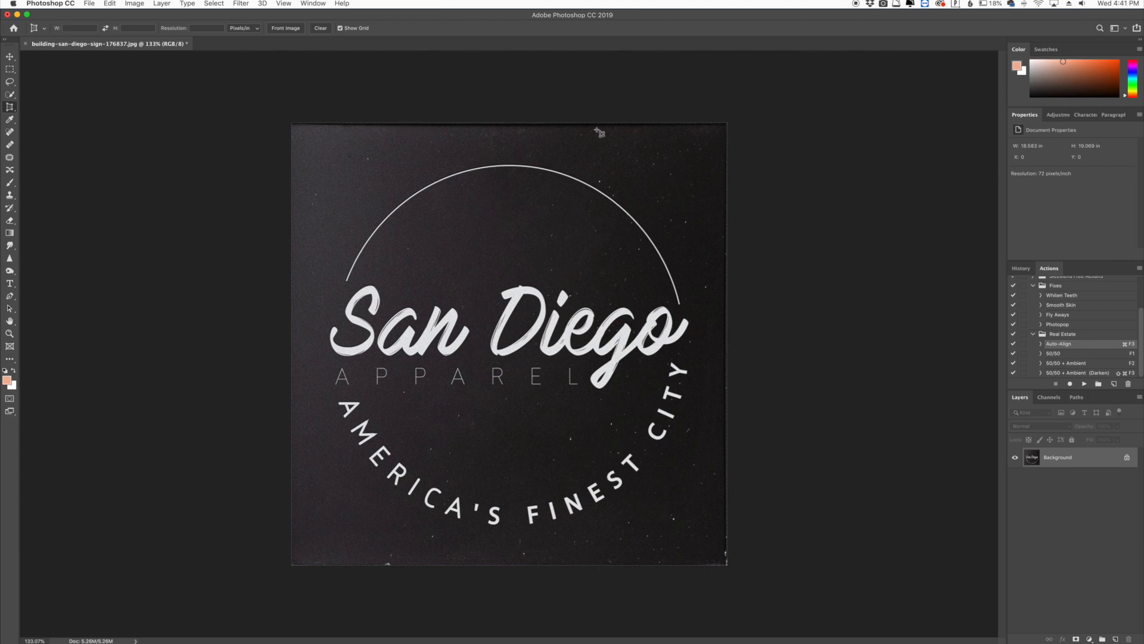
mouse_move(467, 138)
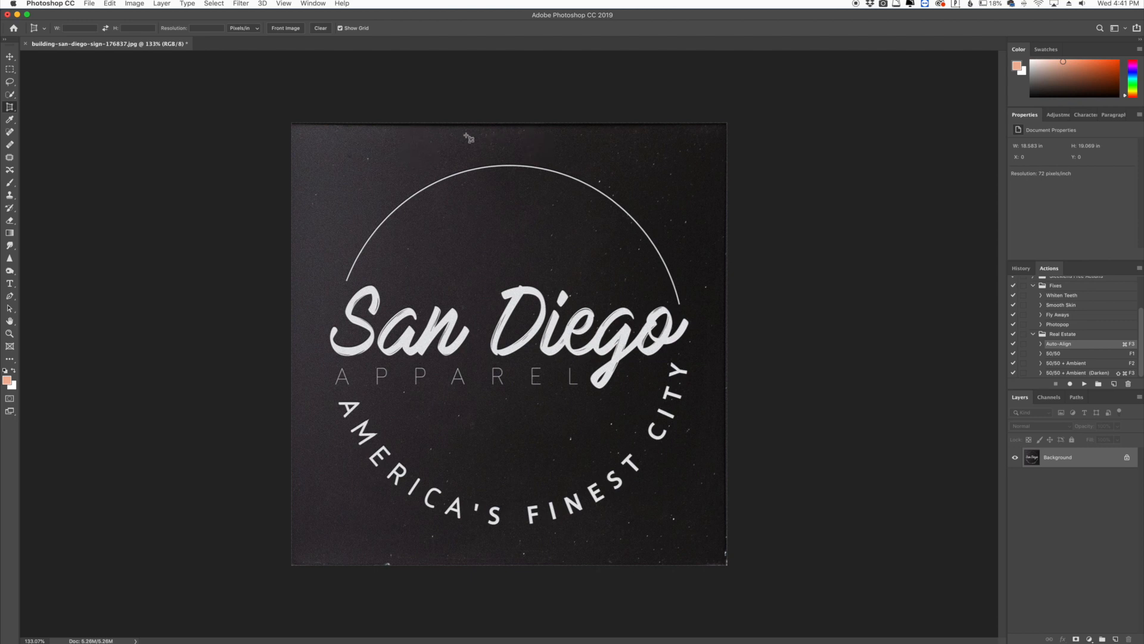